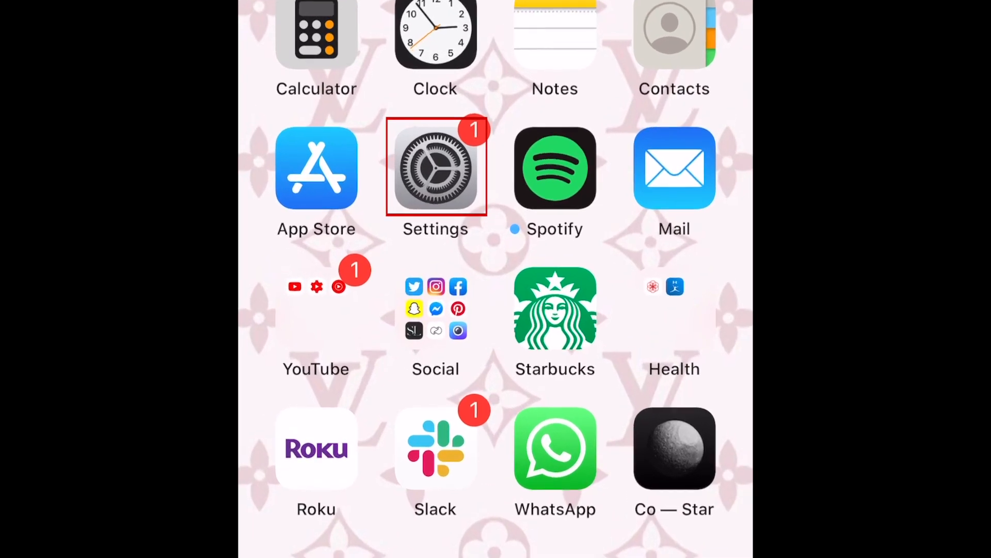
Launch the iPhone's Settings app and scroll the main list toward Display & Brightness.
click(436, 167)
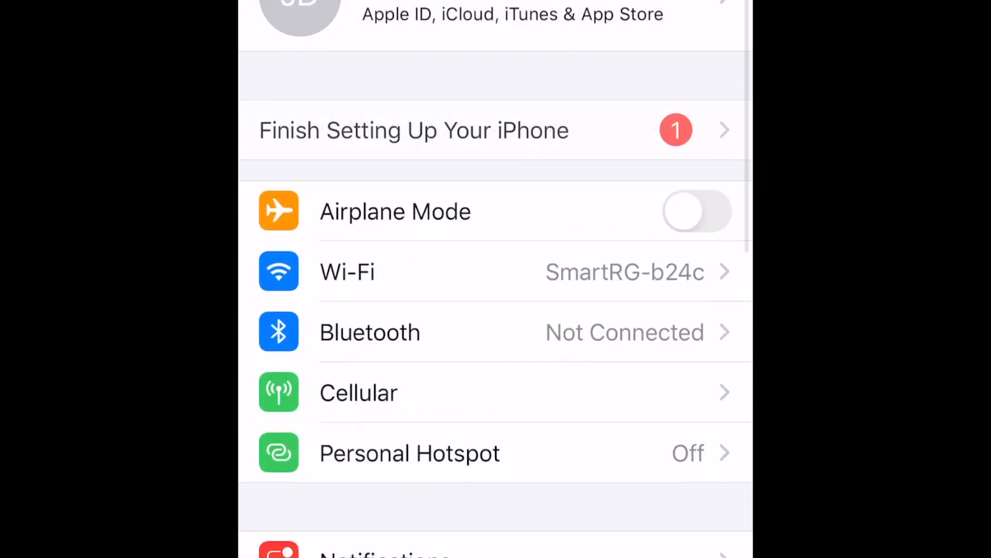
scroll(down, 3)
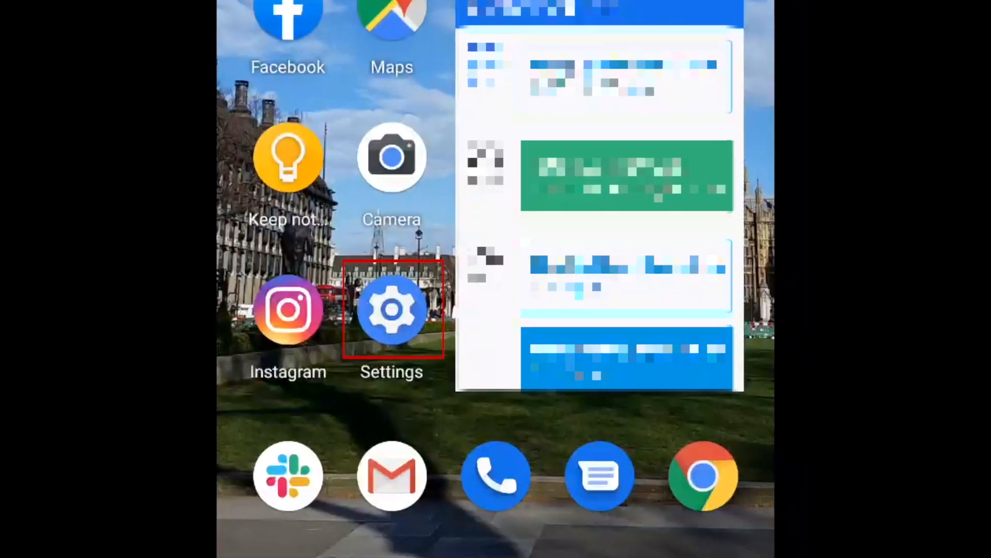
Launch Android Settings and switch the Display Dark theme toggle on.
click(392, 310)
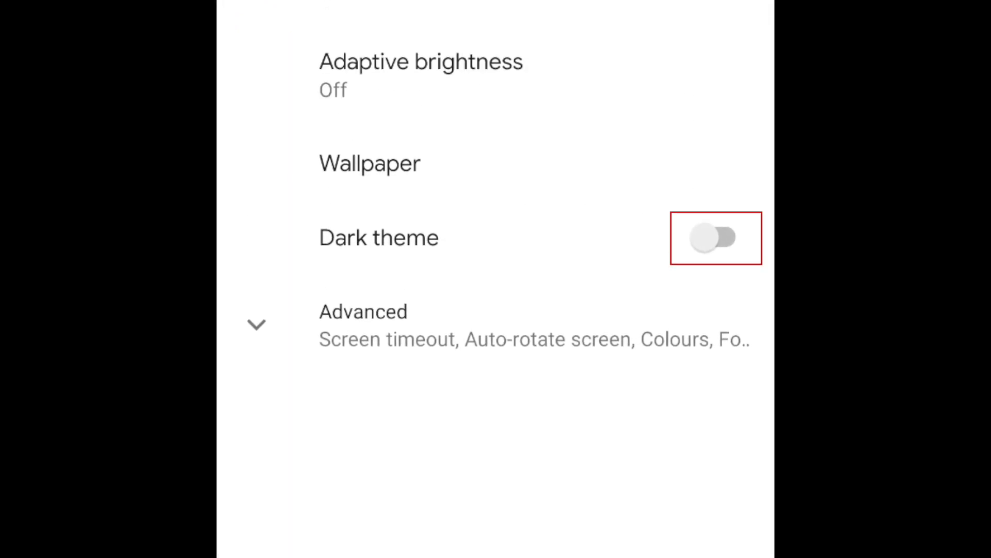
click(716, 237)
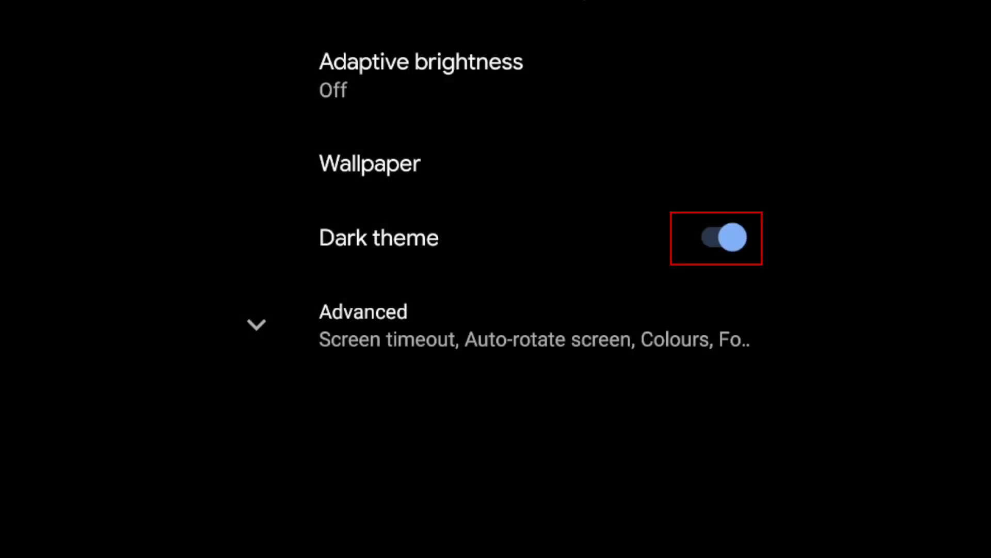